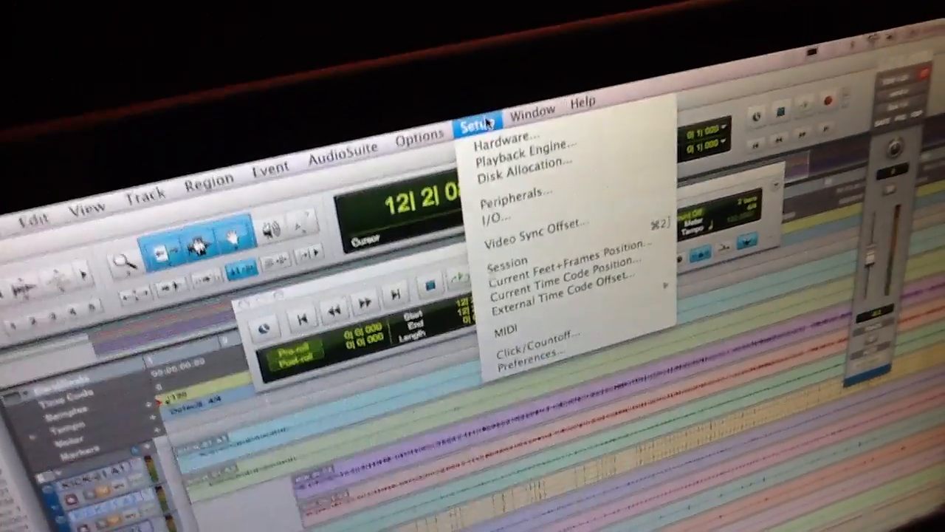
# Step: In the Peripherals settings, set MIDI Controller #1's type to HUI
pyautogui.click(520, 190)
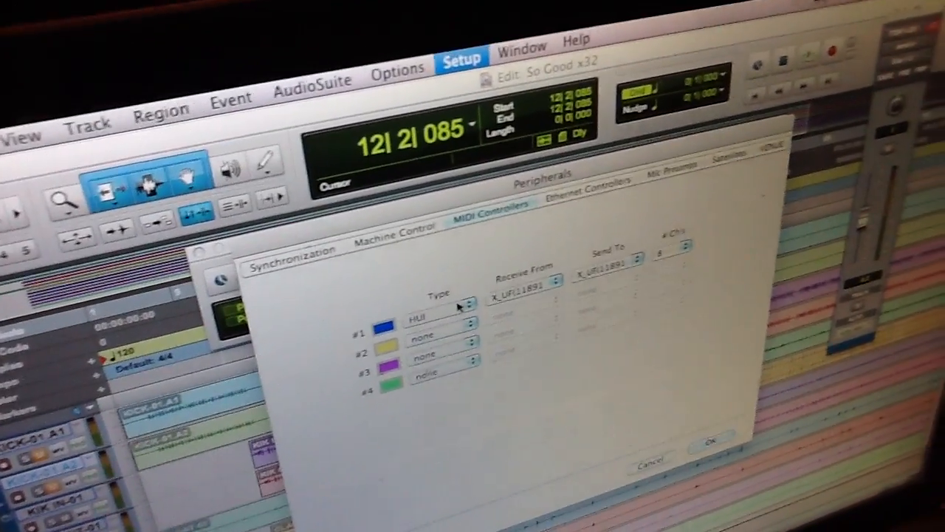
pyautogui.click(447, 321)
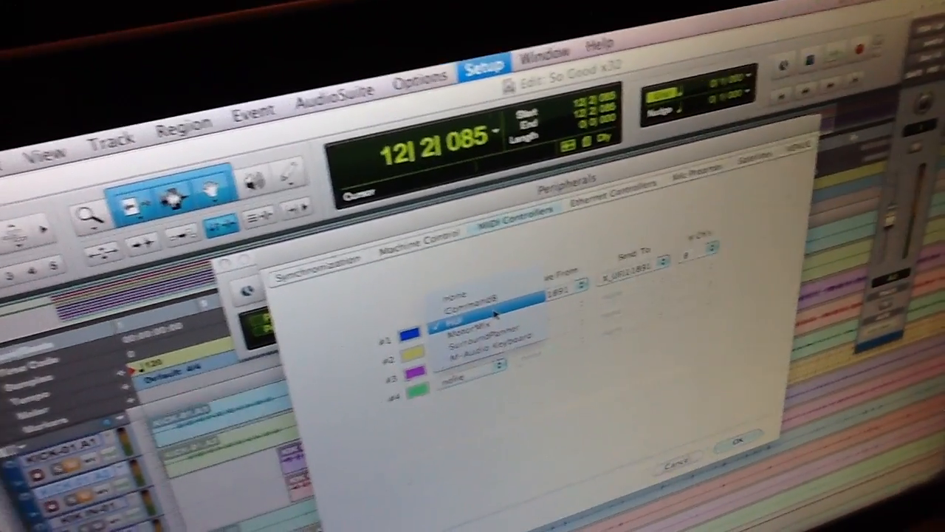
pyautogui.click(480, 322)
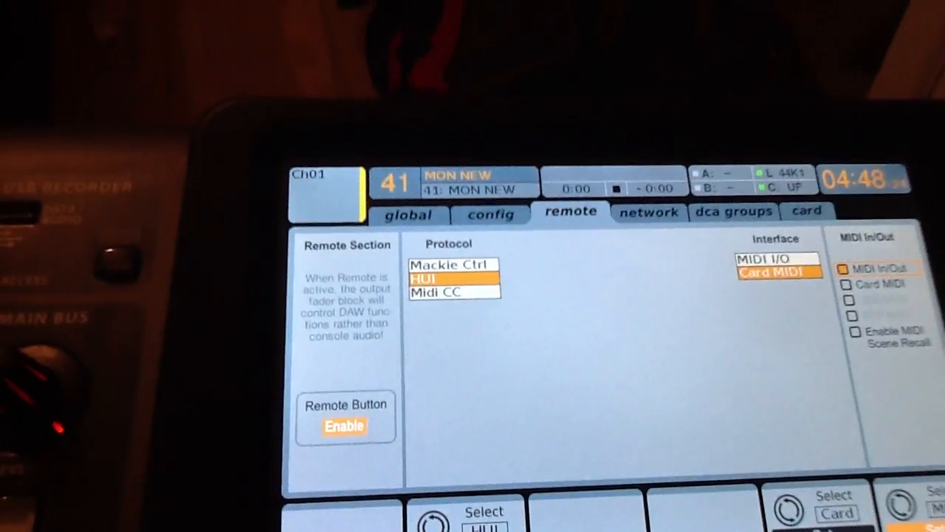
# Step: Show the X32 configuration page with firmware, sample rate and synchronization settings
pyautogui.click(489, 215)
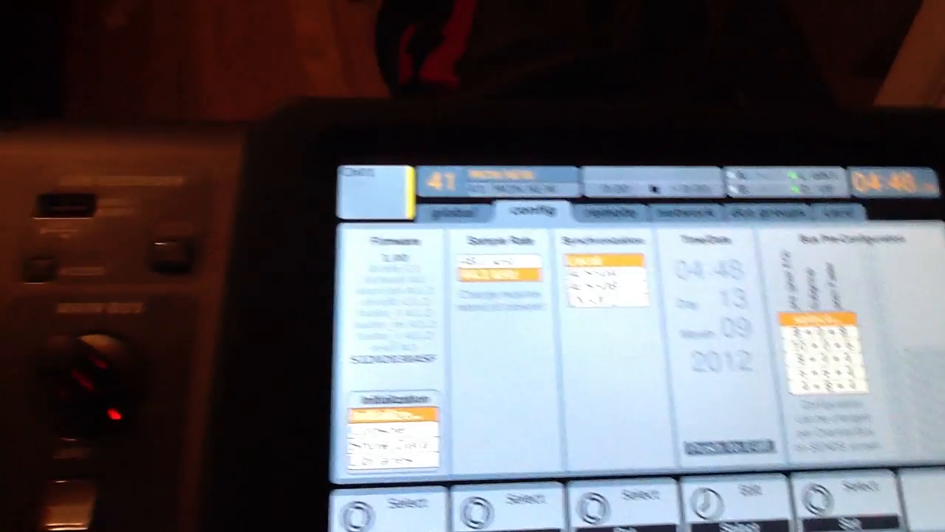